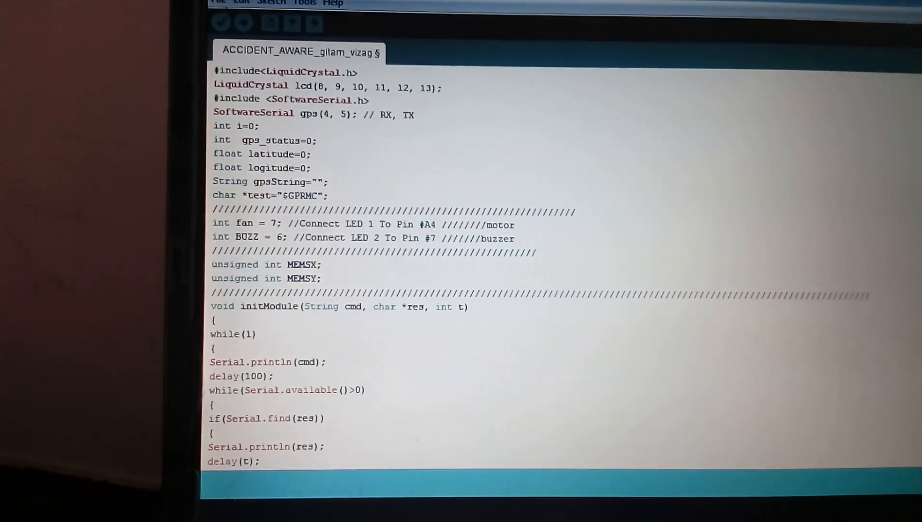
{"action": "mouse_move", "coordinate": [240, 28]}
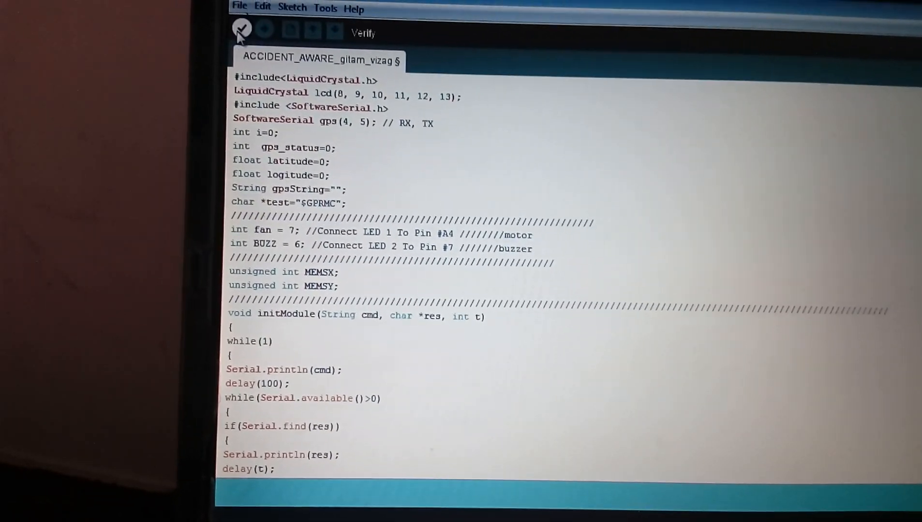
Step: Verify the accident detection sketch, reviewing the setup and loop code during compilation
{"action": "left_click", "coordinate": [240, 29]}
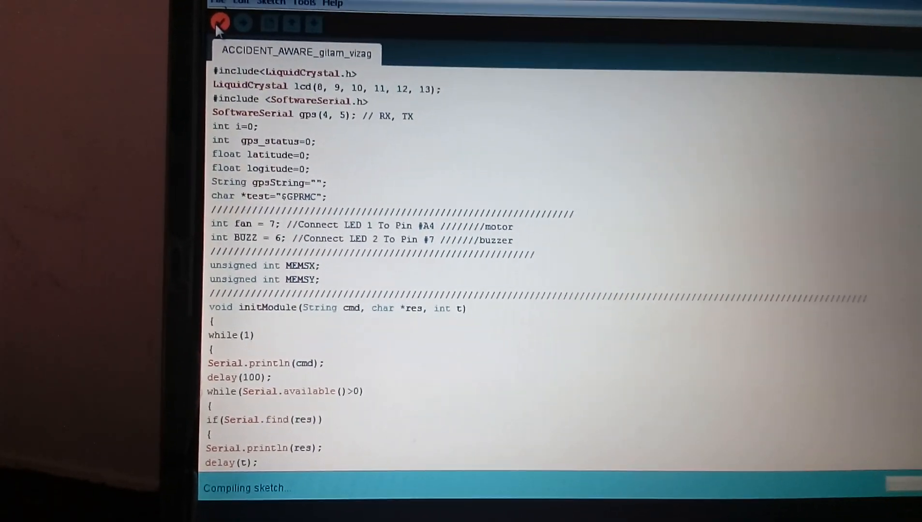
{"action": "scroll", "scroll_direction": "down", "scroll_amount": 3}
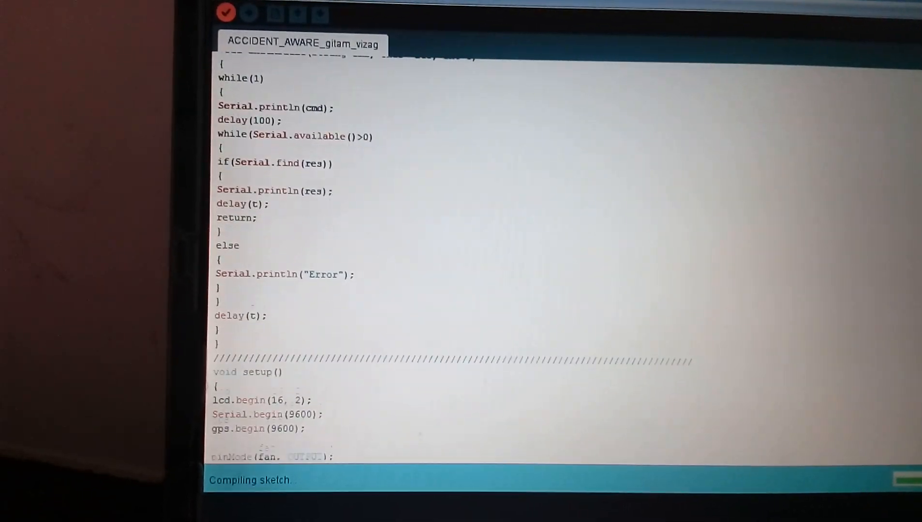
{"action": "scroll", "scroll_direction": "down", "scroll_amount": 3}
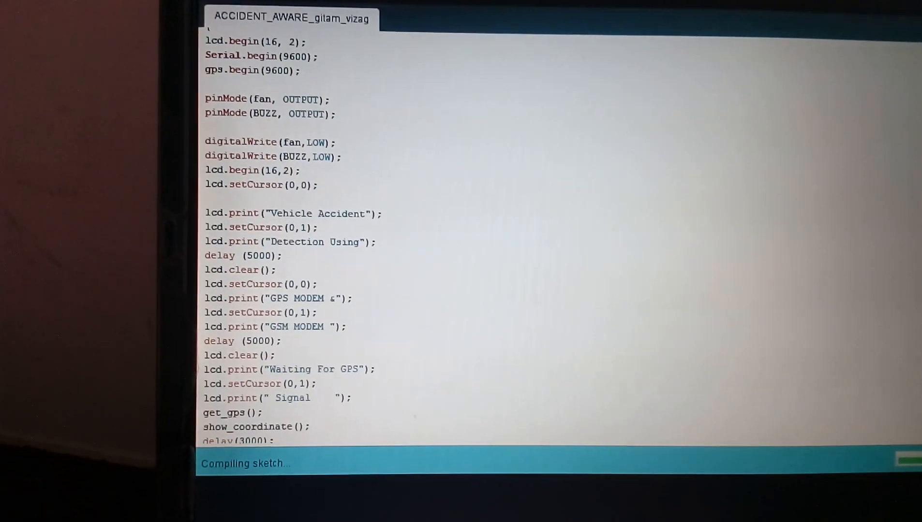
{"action": "scroll", "scroll_direction": "down", "scroll_amount": 3}
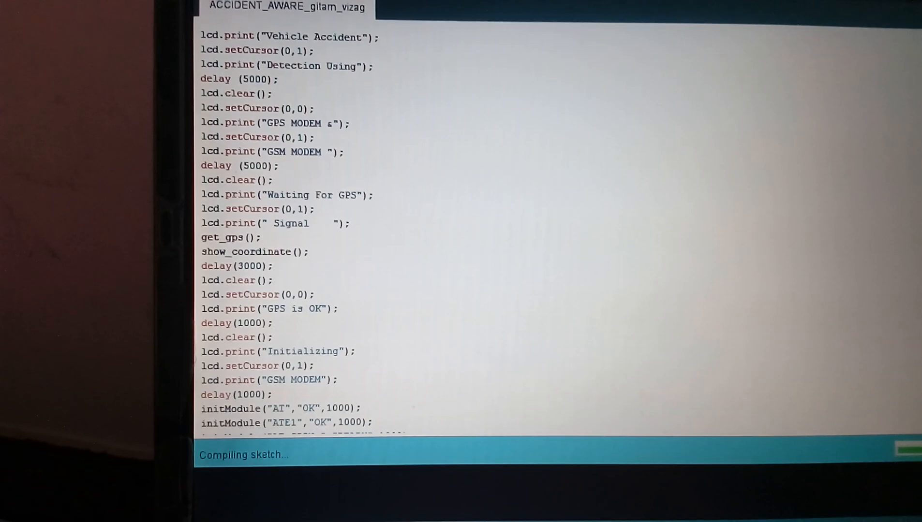
{"action": "scroll", "scroll_direction": "down", "scroll_amount": 3}
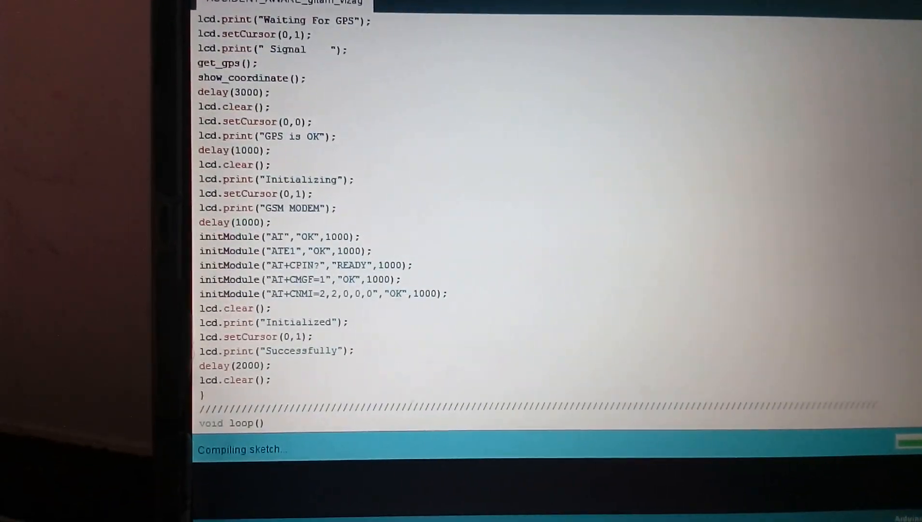
{"action": "scroll", "scroll_direction": "down", "scroll_amount": 3}
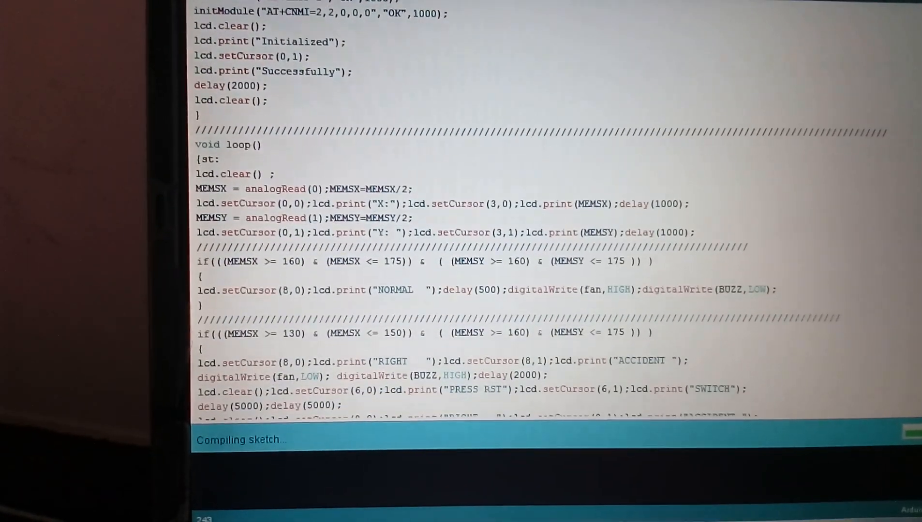
{"action": "scroll", "scroll_direction": "down", "scroll_amount": 3}
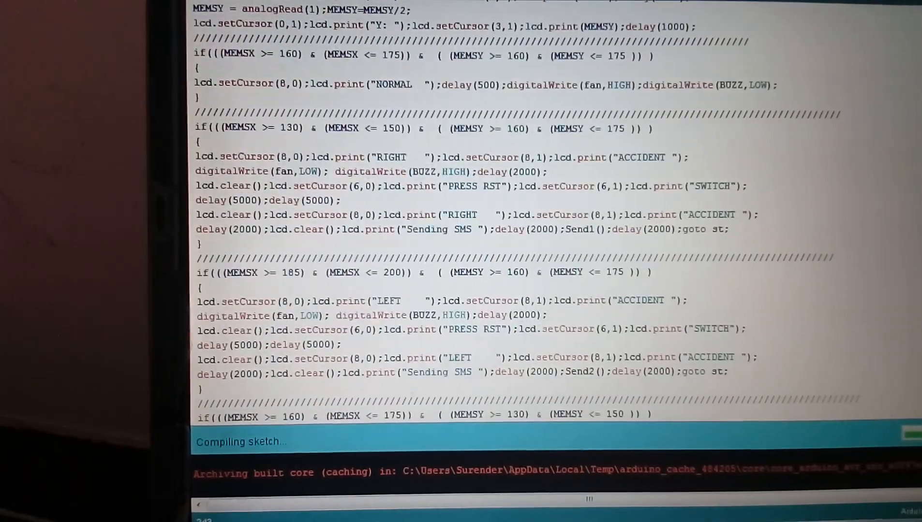